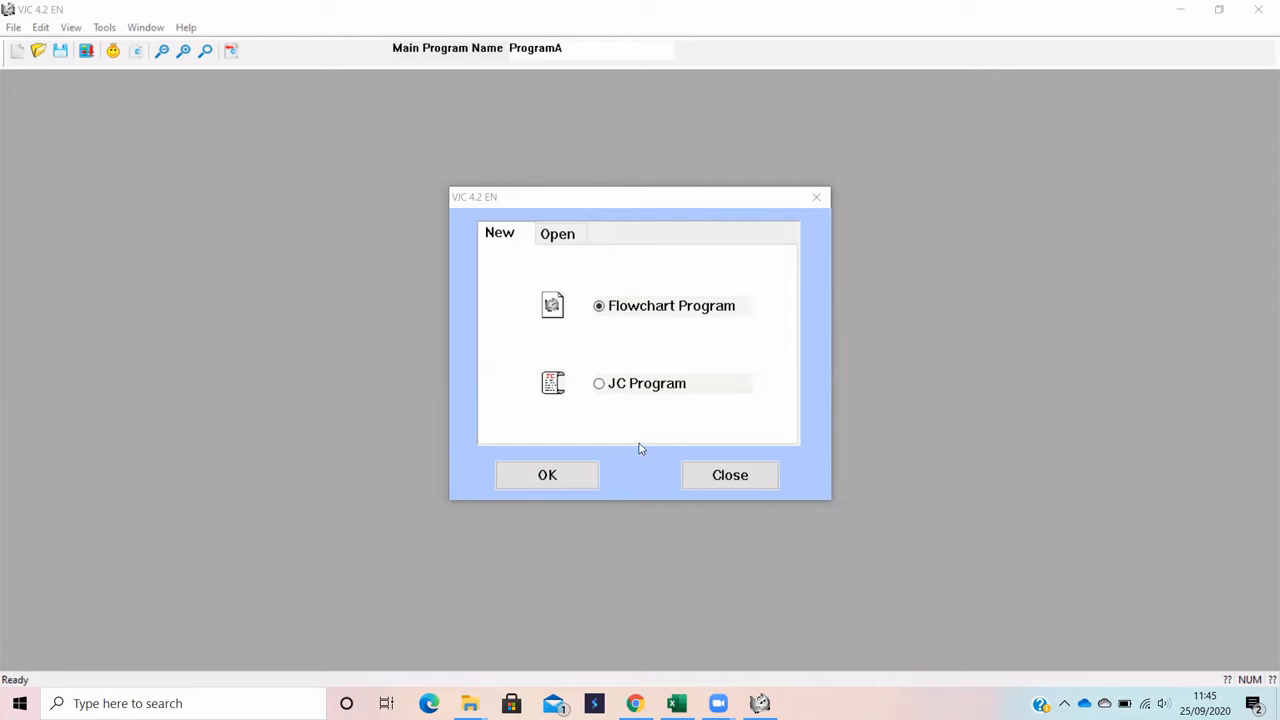
Create a new empty Flowchart Program with only the Main block
left_click(548, 474)
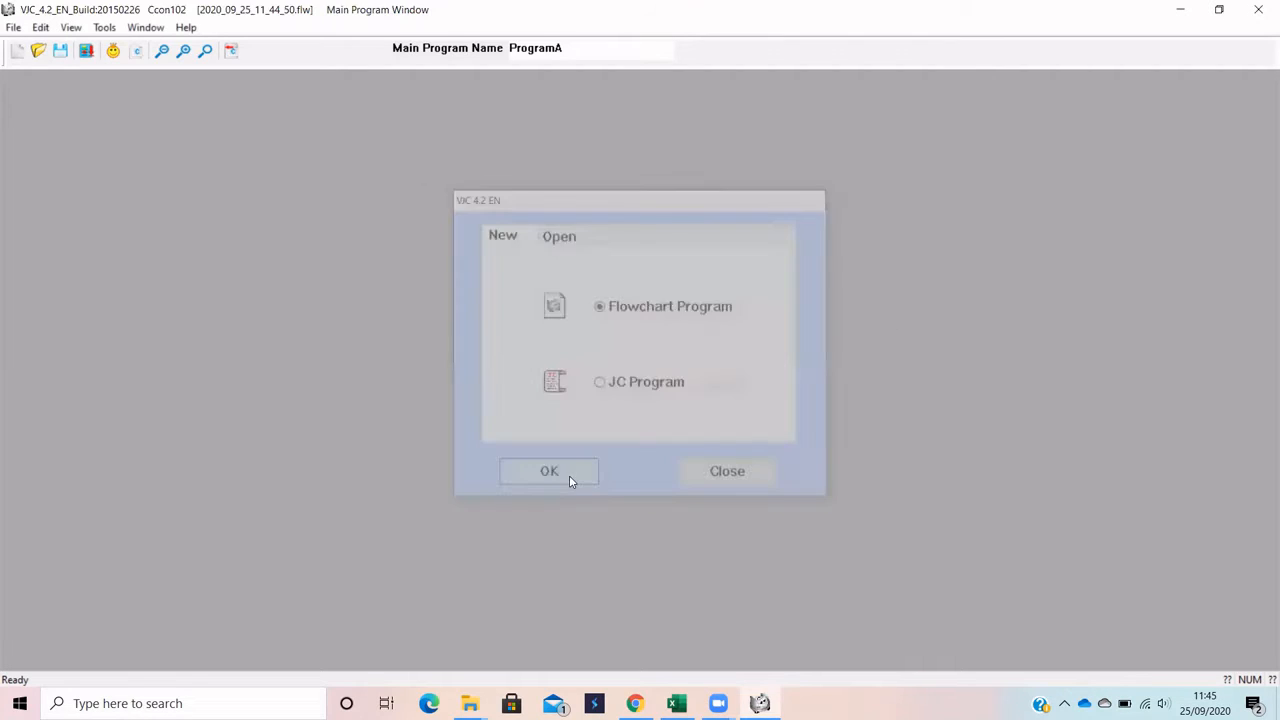
left_click(548, 472)
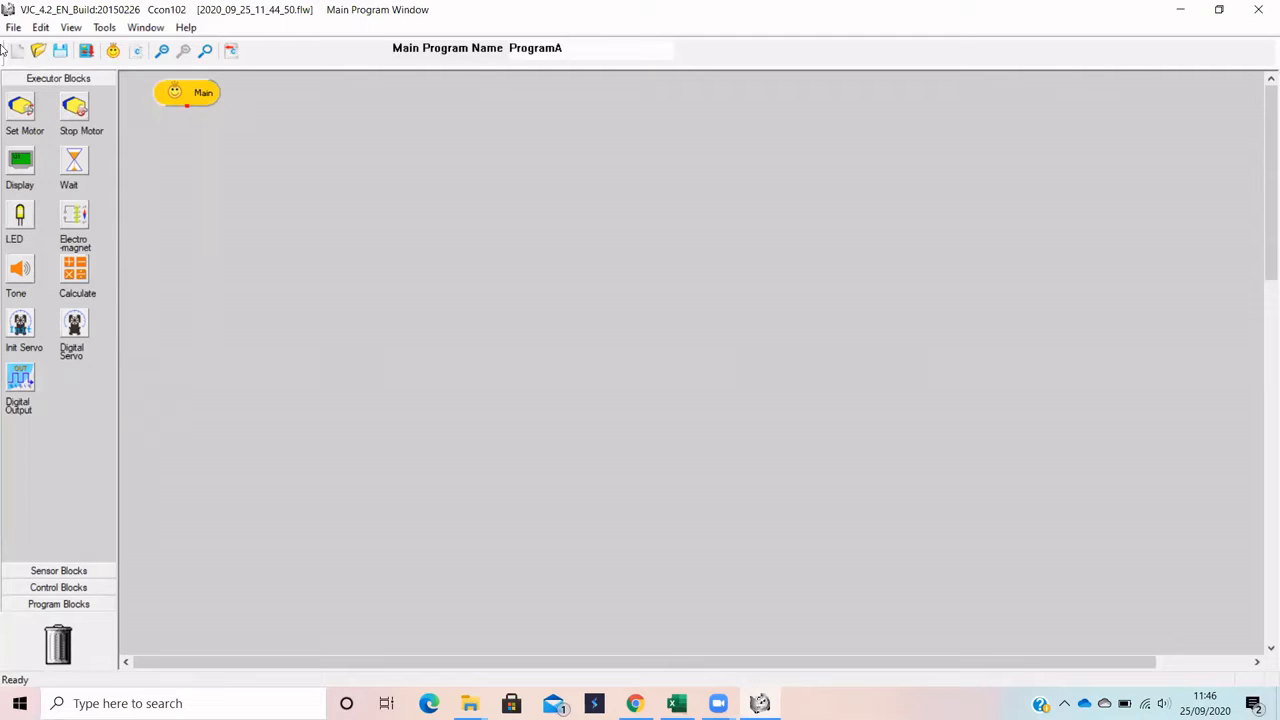
Enable the Line Following Blocks category from the View menu
left_click(70, 28)
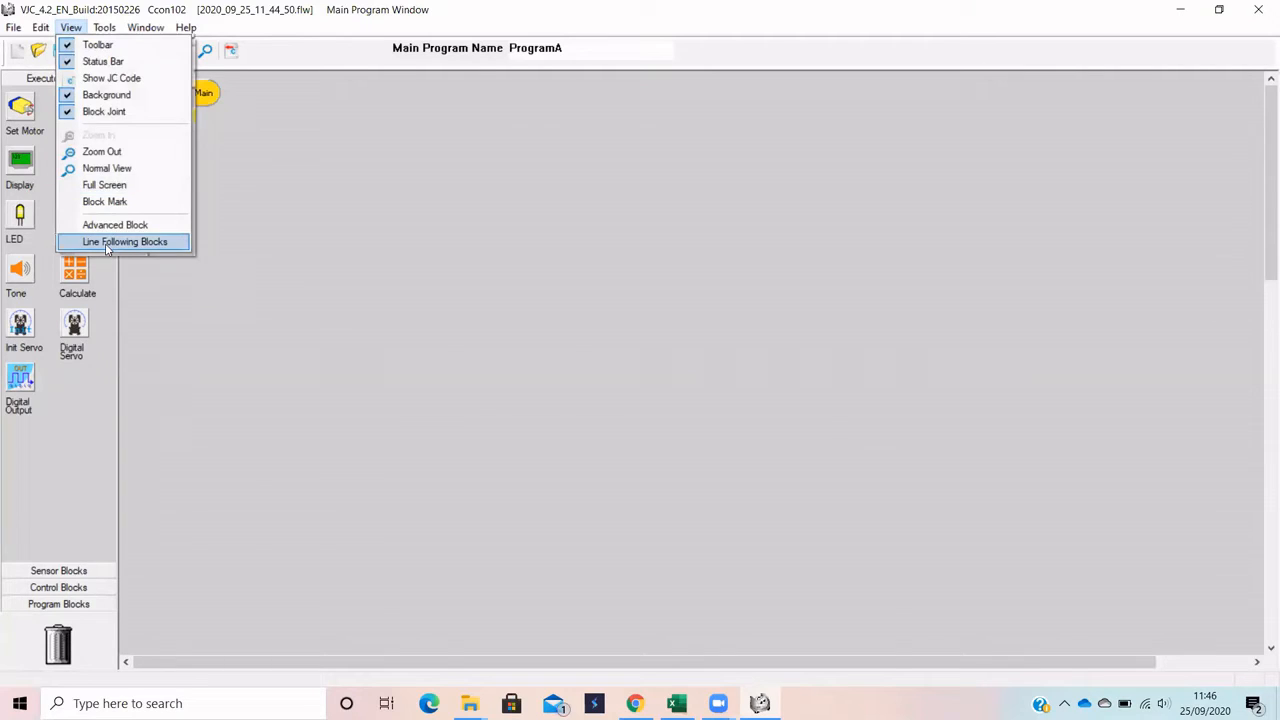
left_click(124, 242)
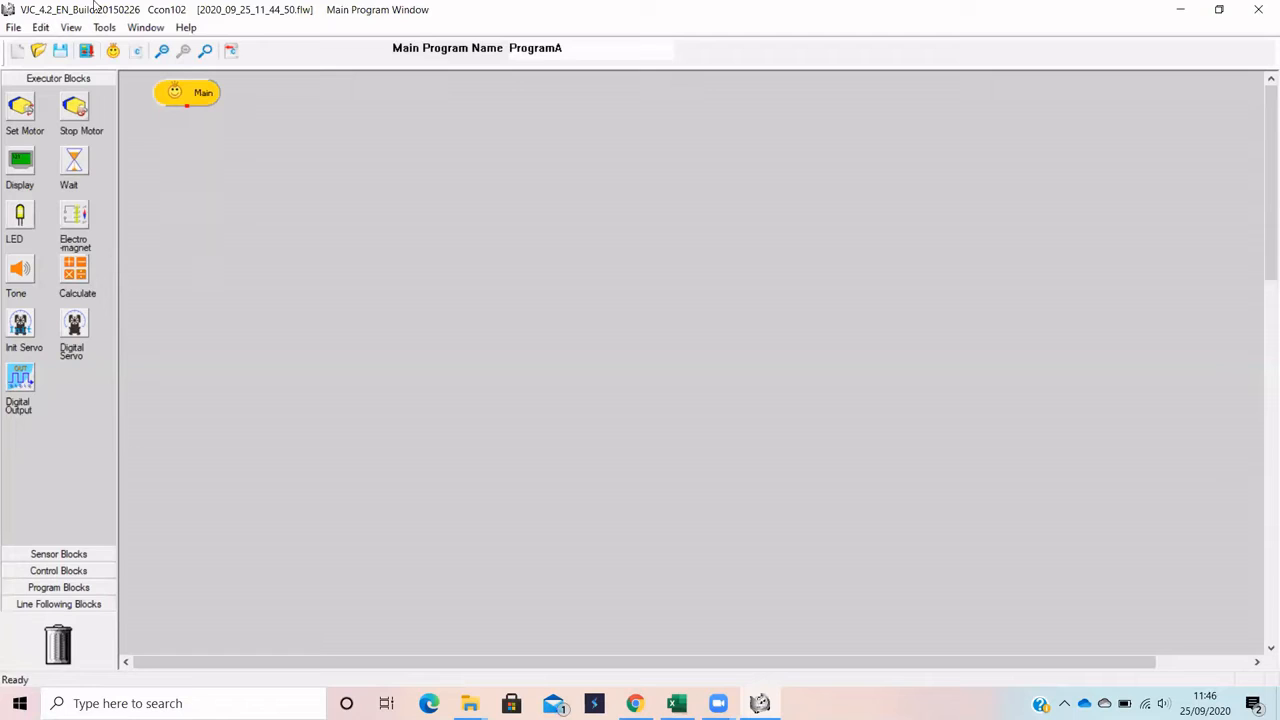
mouse_move(136, 50)
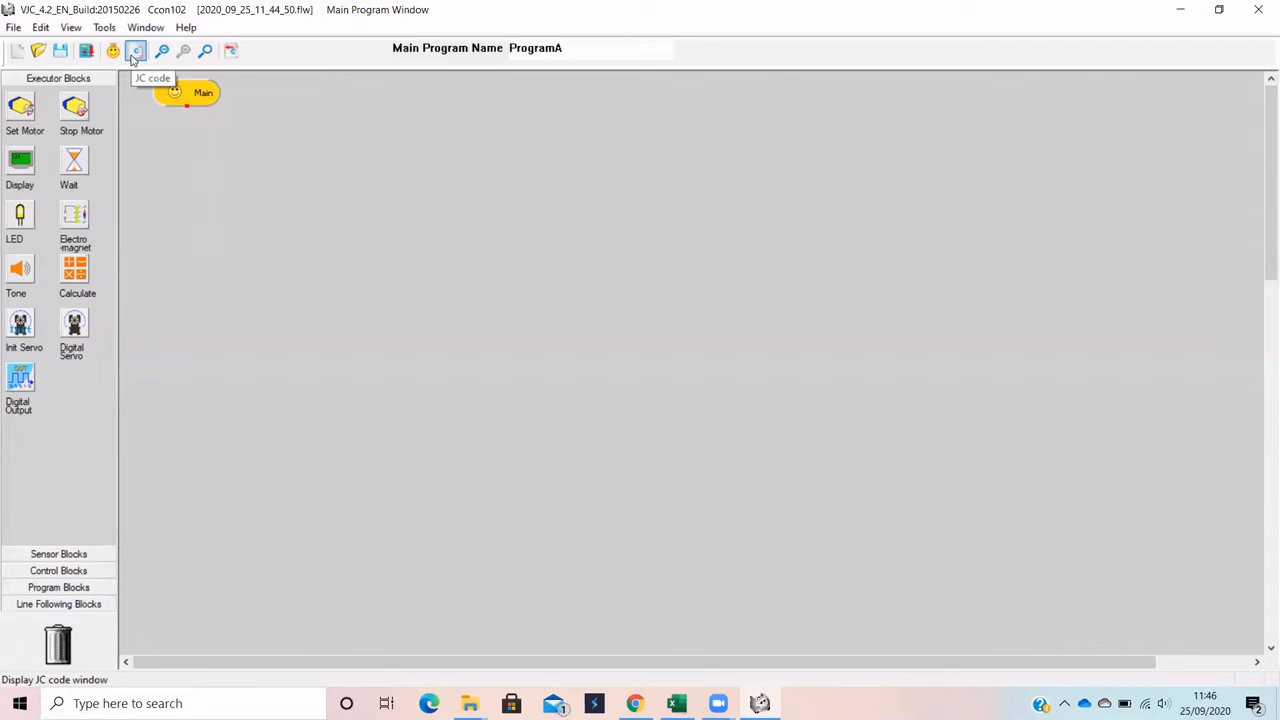
Show the JC code pane with the include line and empty main function
left_click(136, 50)
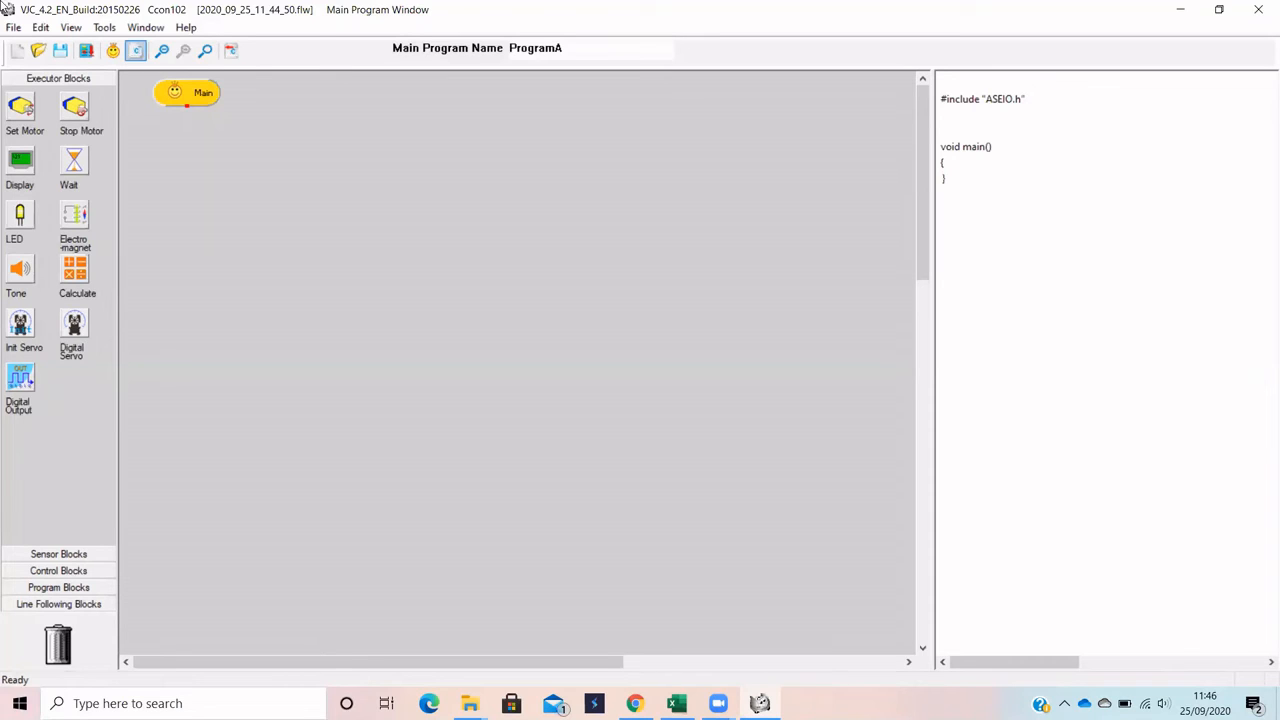
mouse_move(86, 52)
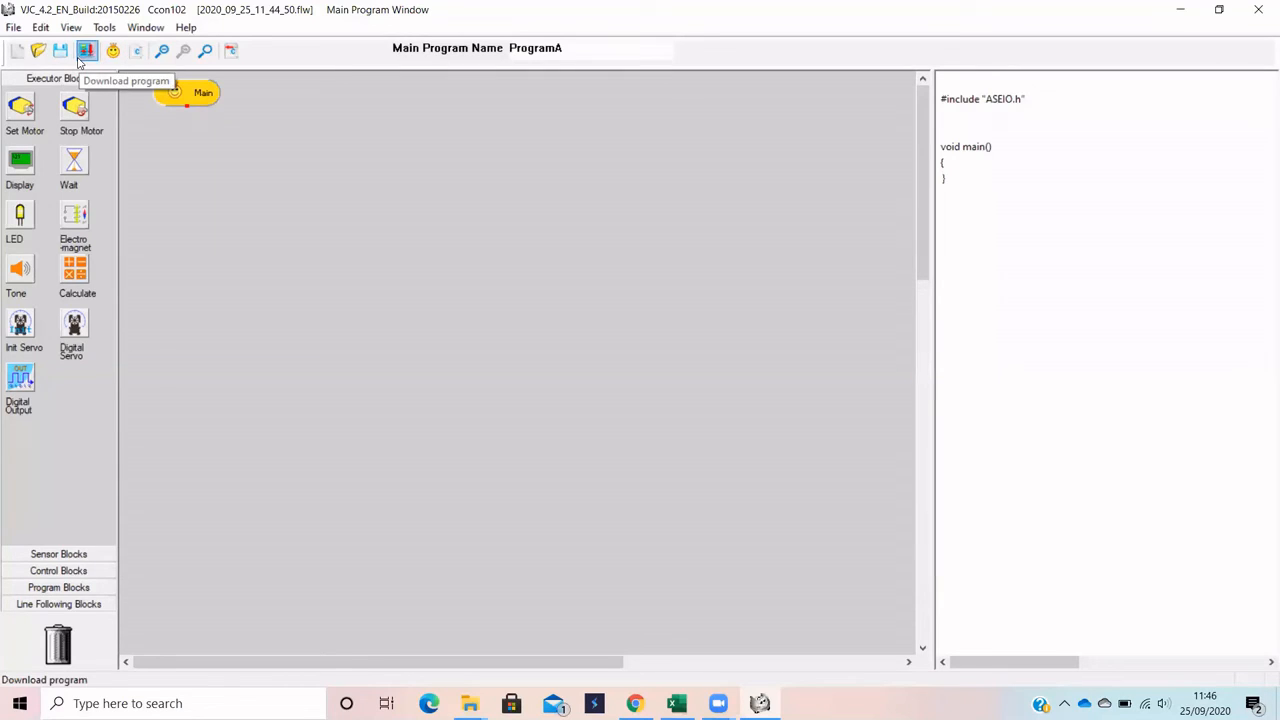
mouse_move(276, 12)
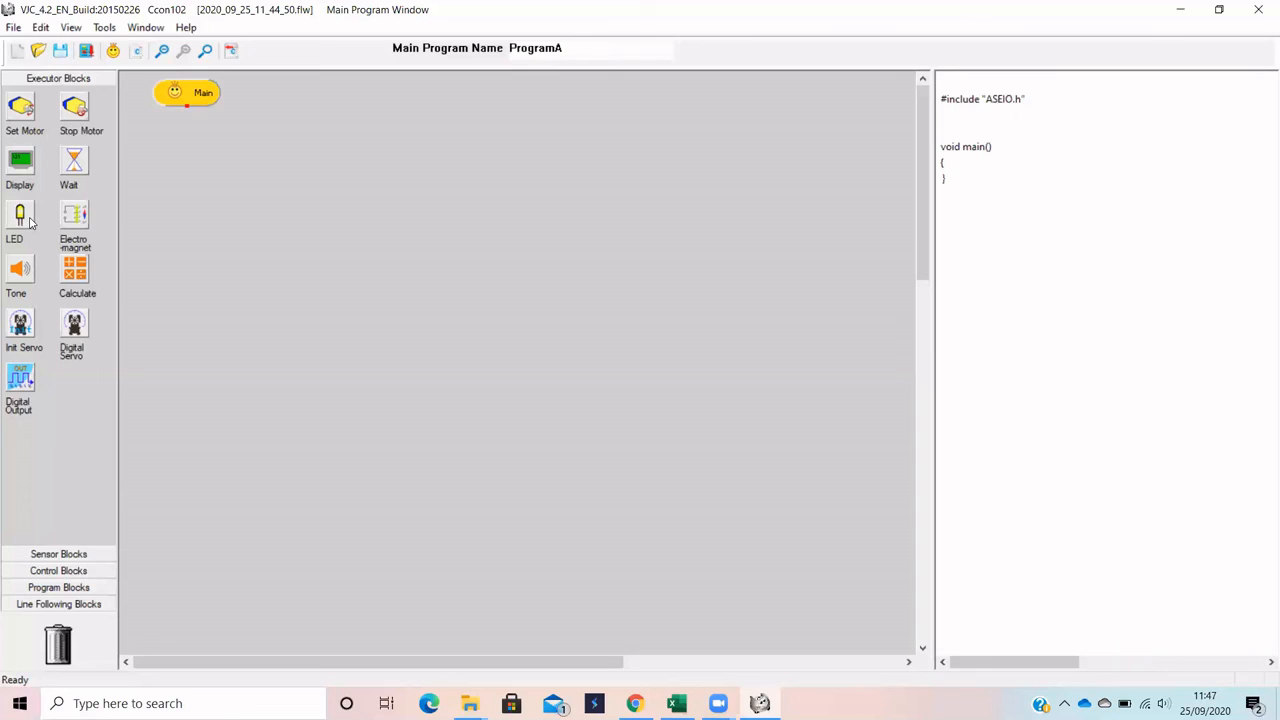
mouse_move(36, 610)
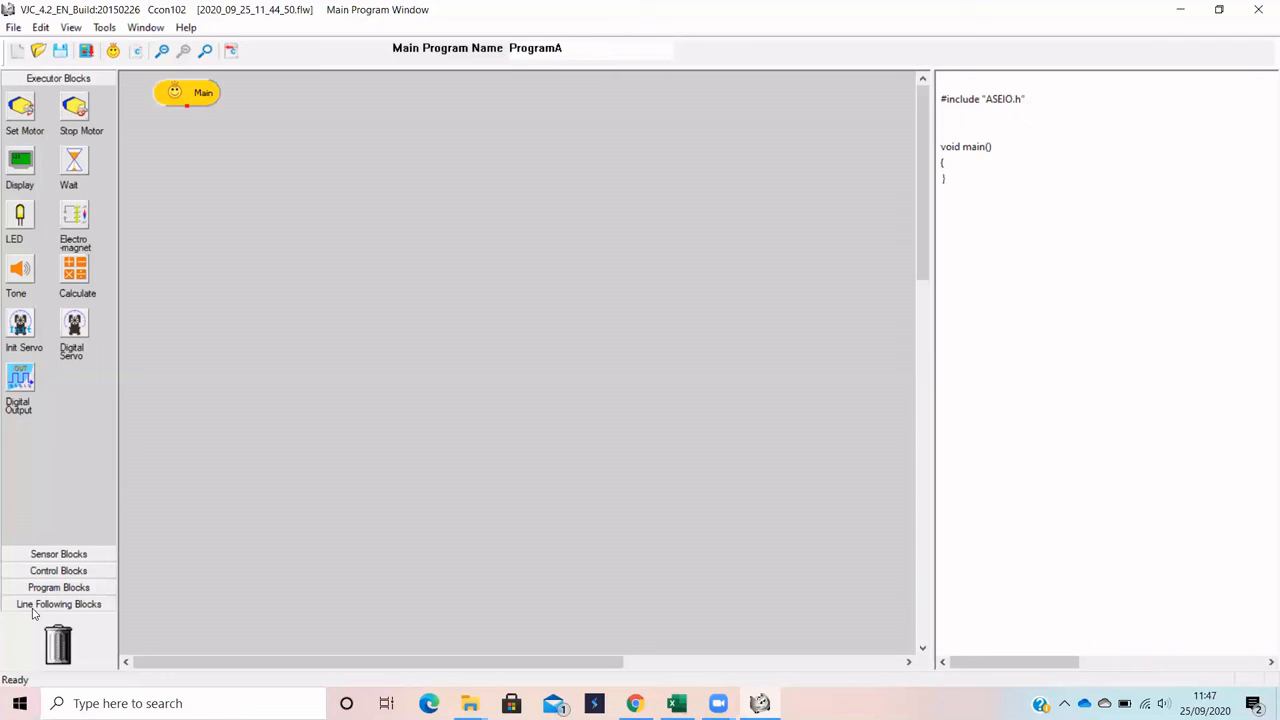
Switch the palette to Line Following Blocks (Initialize, Line Following, Turn, Button)
left_click(58, 604)
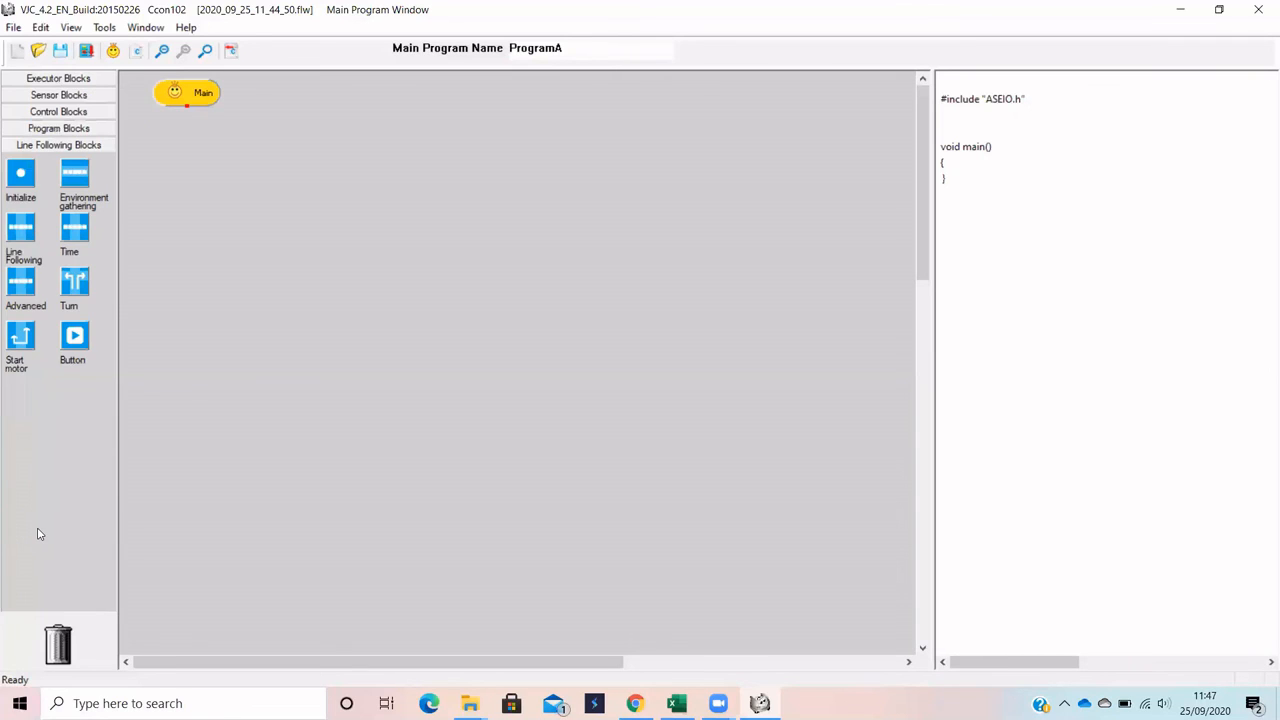